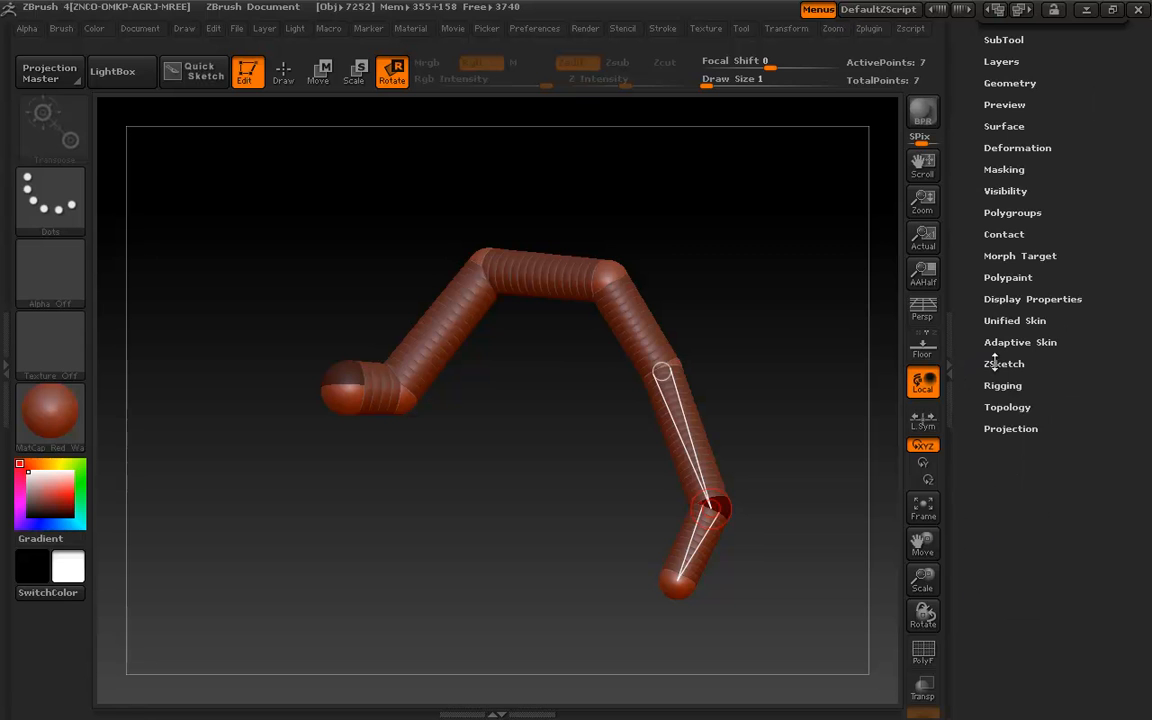
Step: Enable EditSketch under Tool > ZSketch so only the sketched strokes are shown
left_click(1004, 364)
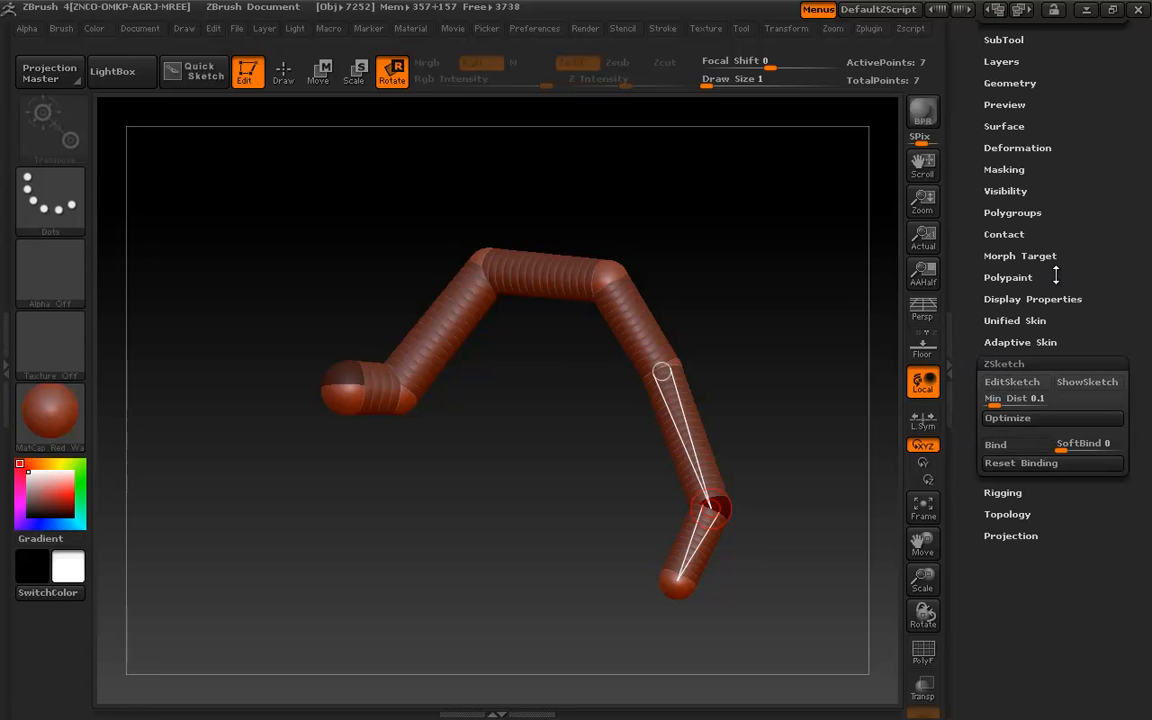
mouse_move(1012, 380)
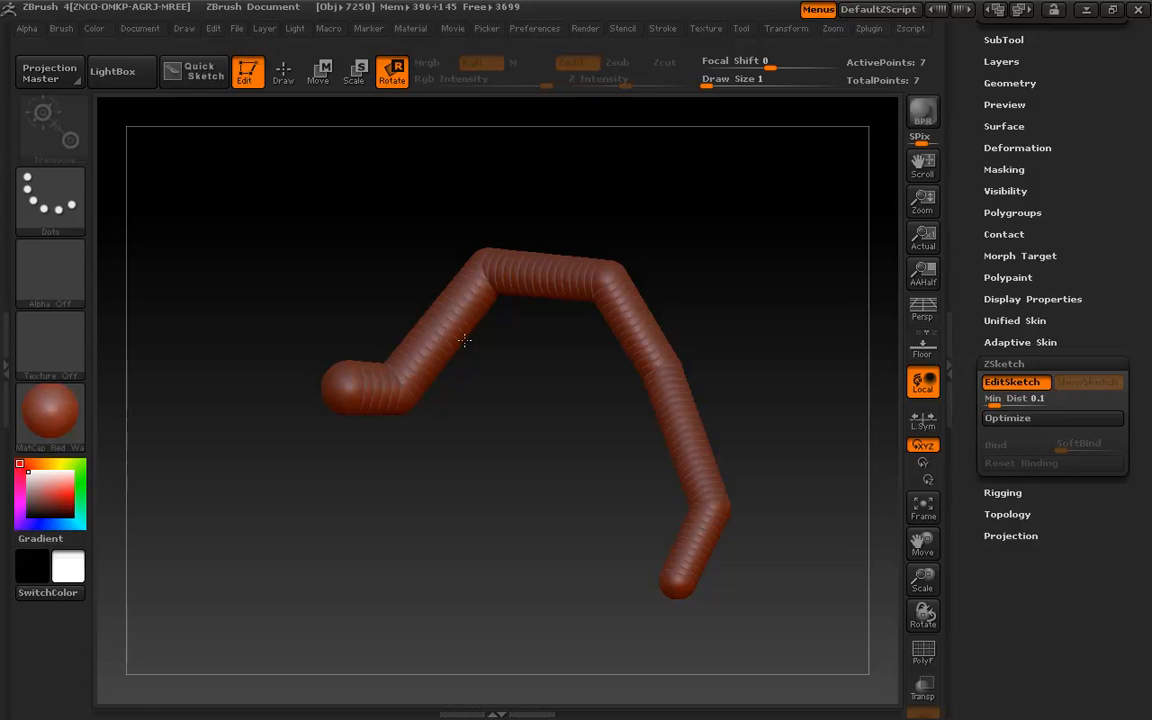
mouse_move(460, 302)
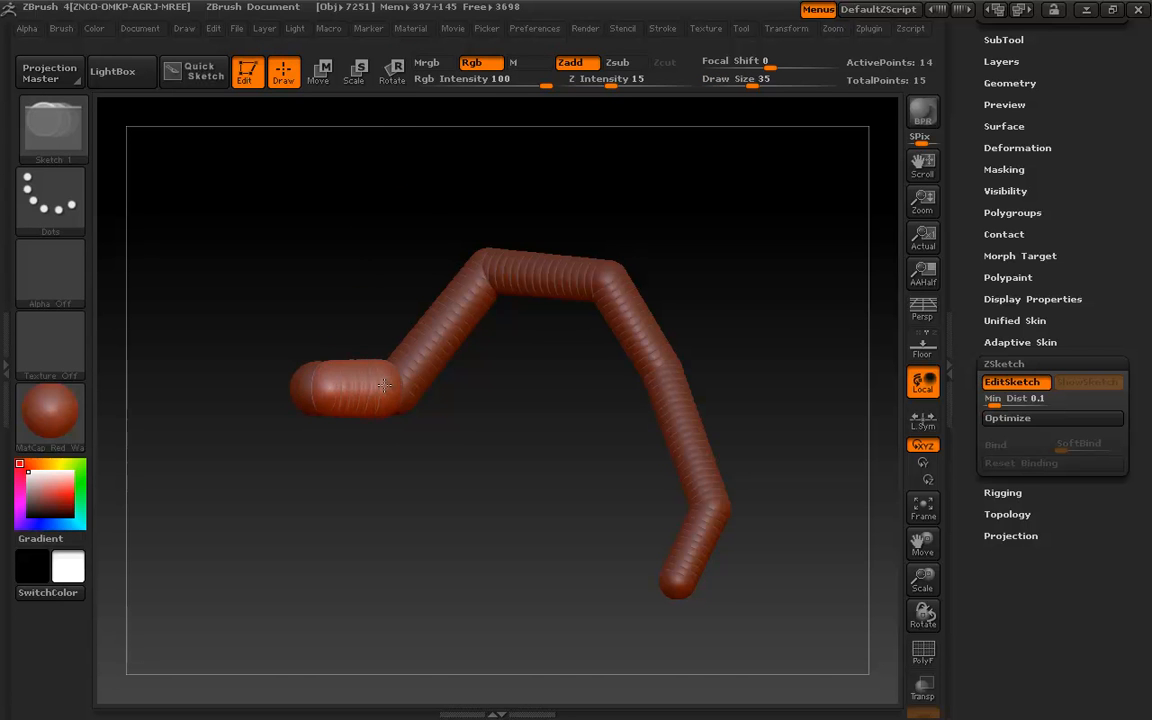
Step: Sketch a new limb stroke hanging down from the figure's upper bend
left_click_drag(384, 384, 520, 278)
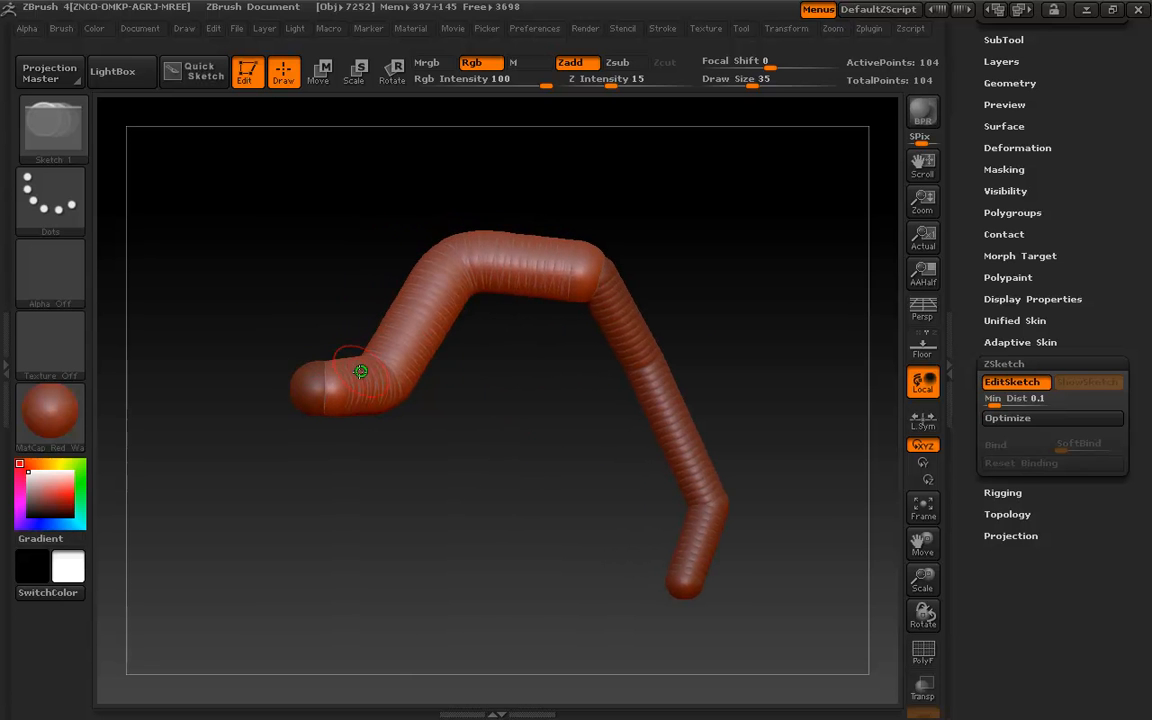
mouse_move(696, 462)
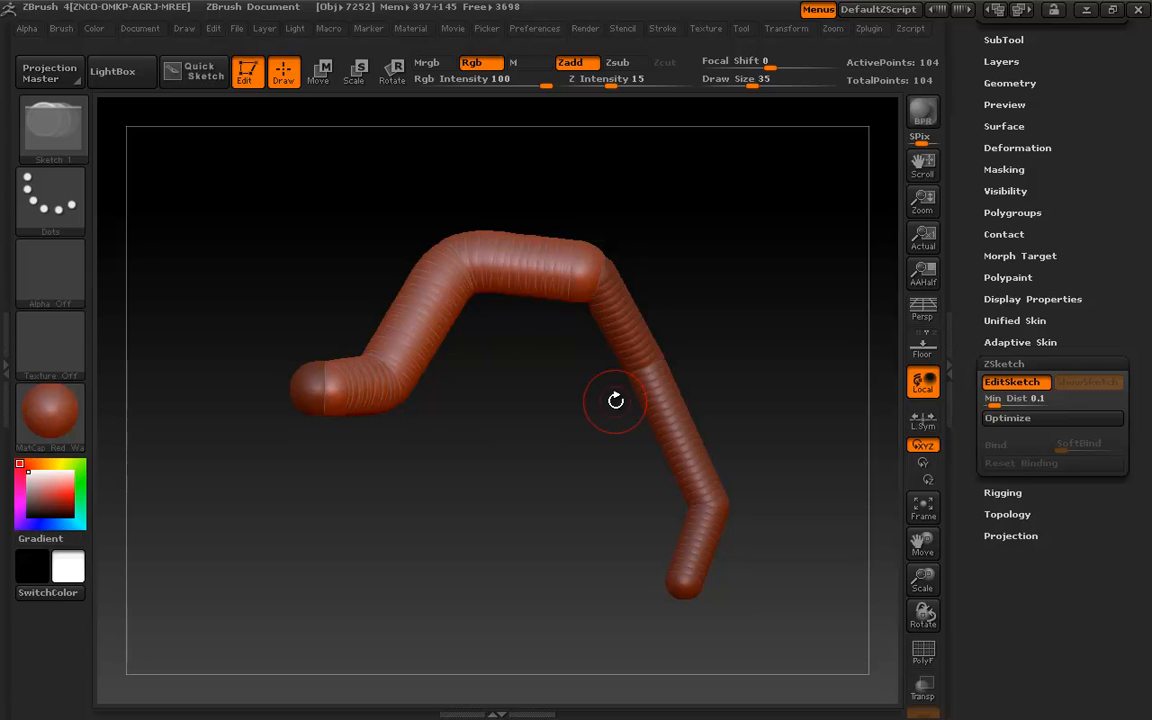
mouse_move(248, 206)
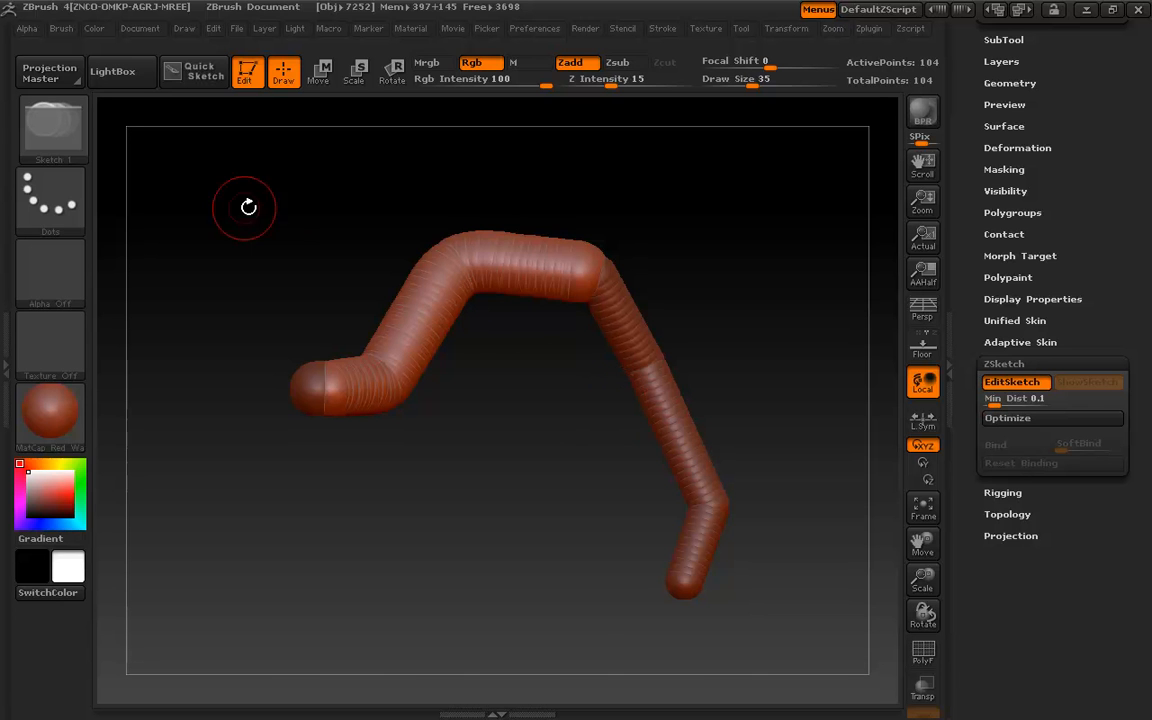
mouse_move(546, 428)
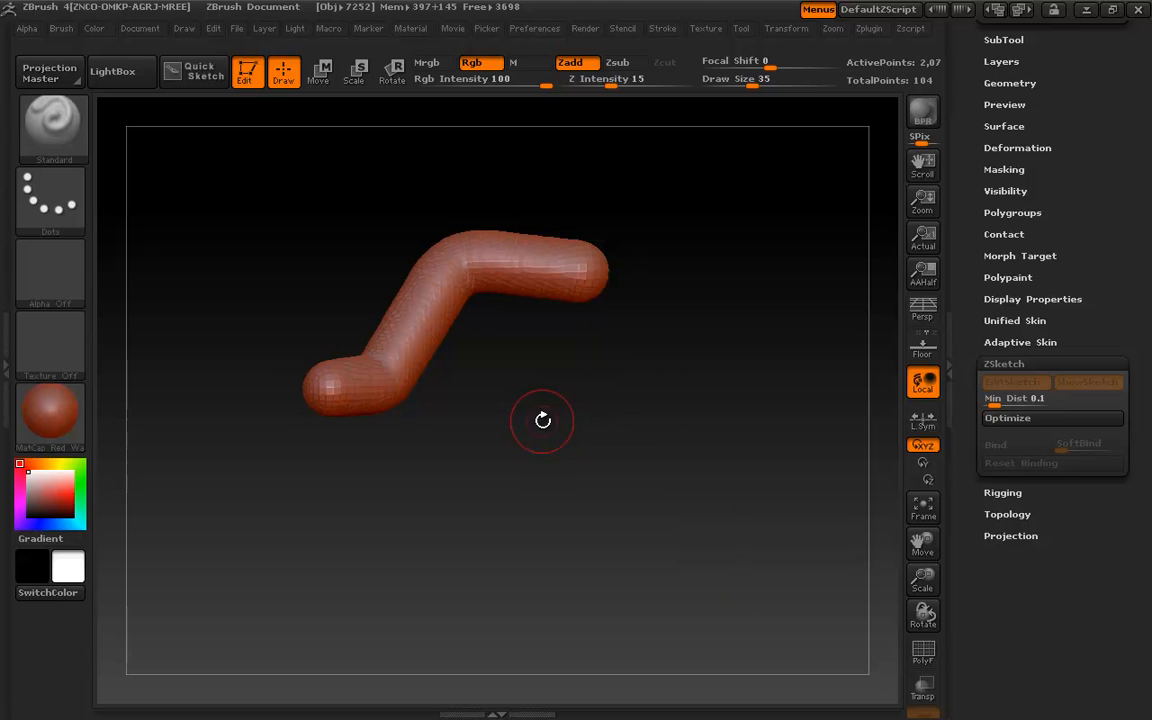
mouse_move(452, 480)
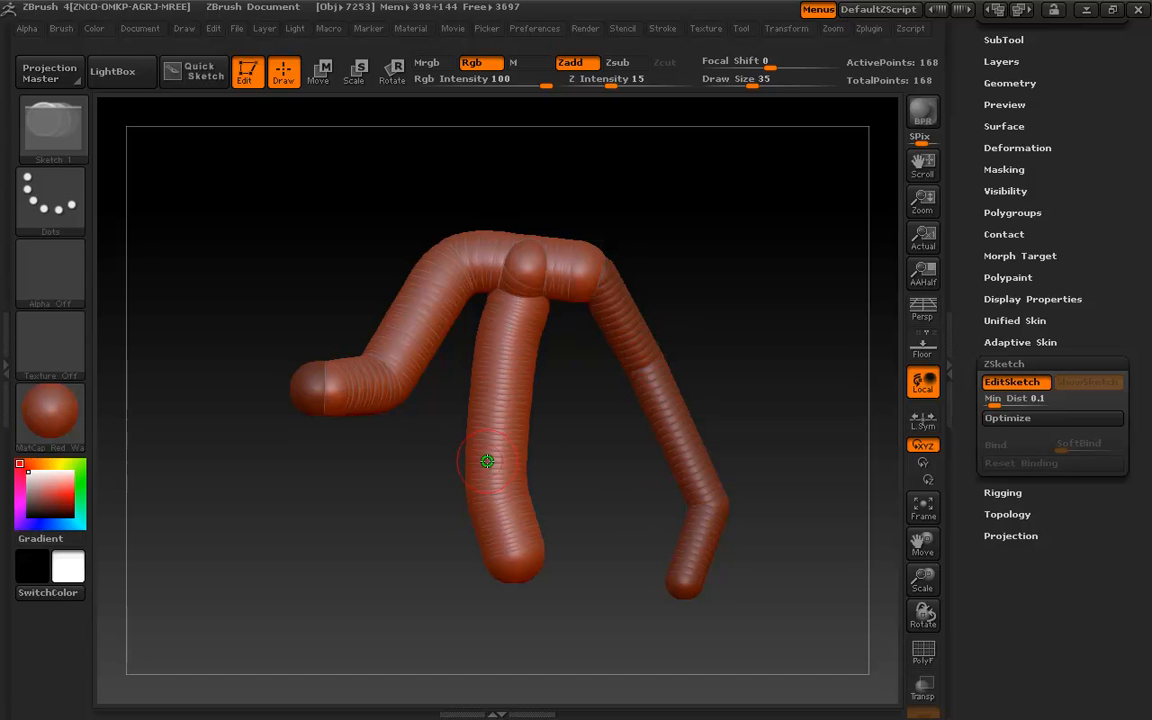
Step: Sketch forked branch strokes on the lower limb, then turn off Preview to get the PolyMesh3D prompt
left_click_drag(484, 460, 484, 596)
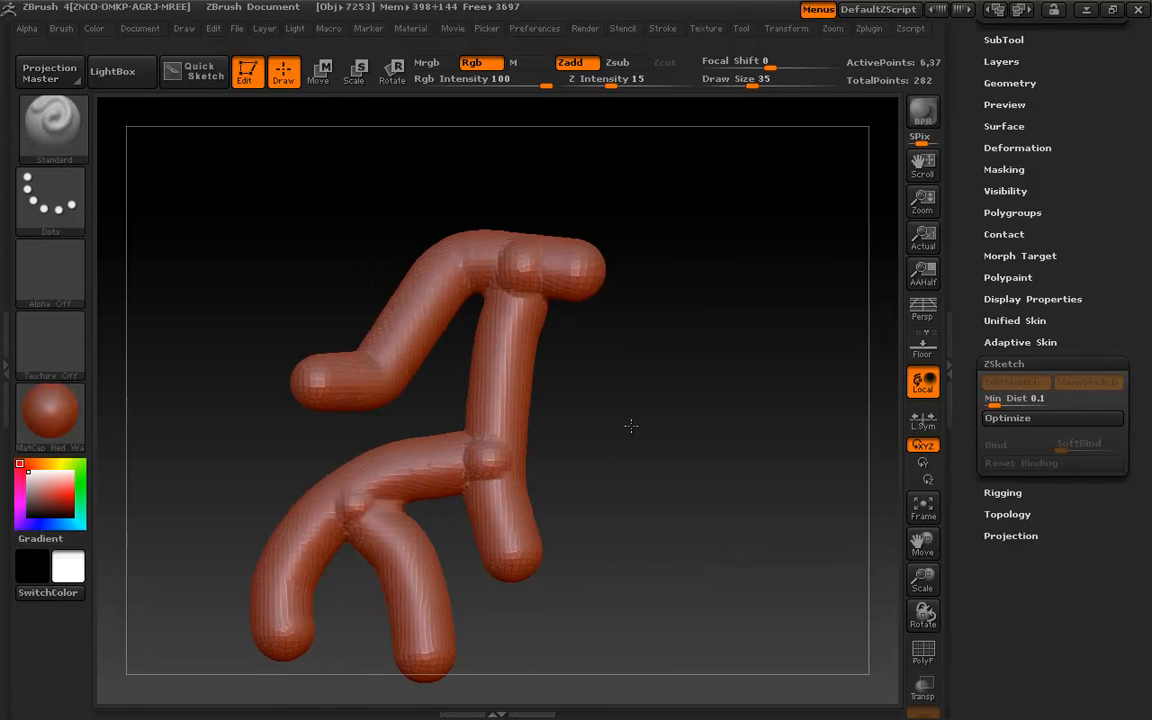
left_click(1016, 382)
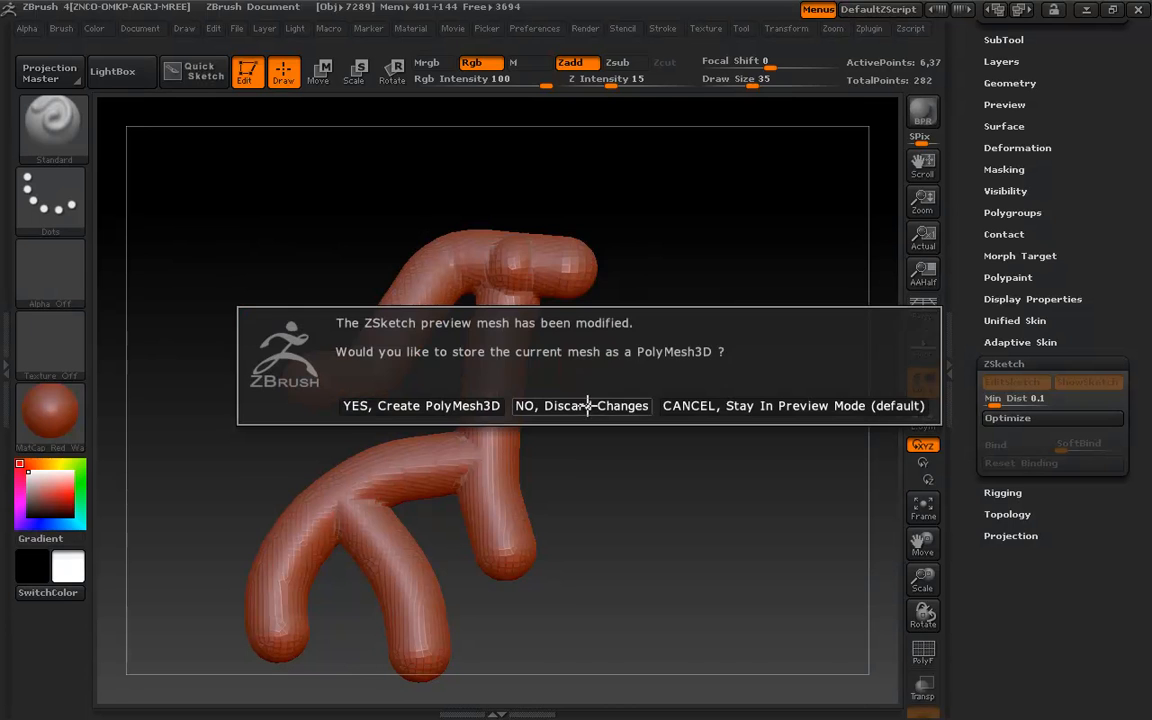
Step: Choose 'NO, Discard Changes' to return to stroke editing with the branches kept
left_click(580, 404)
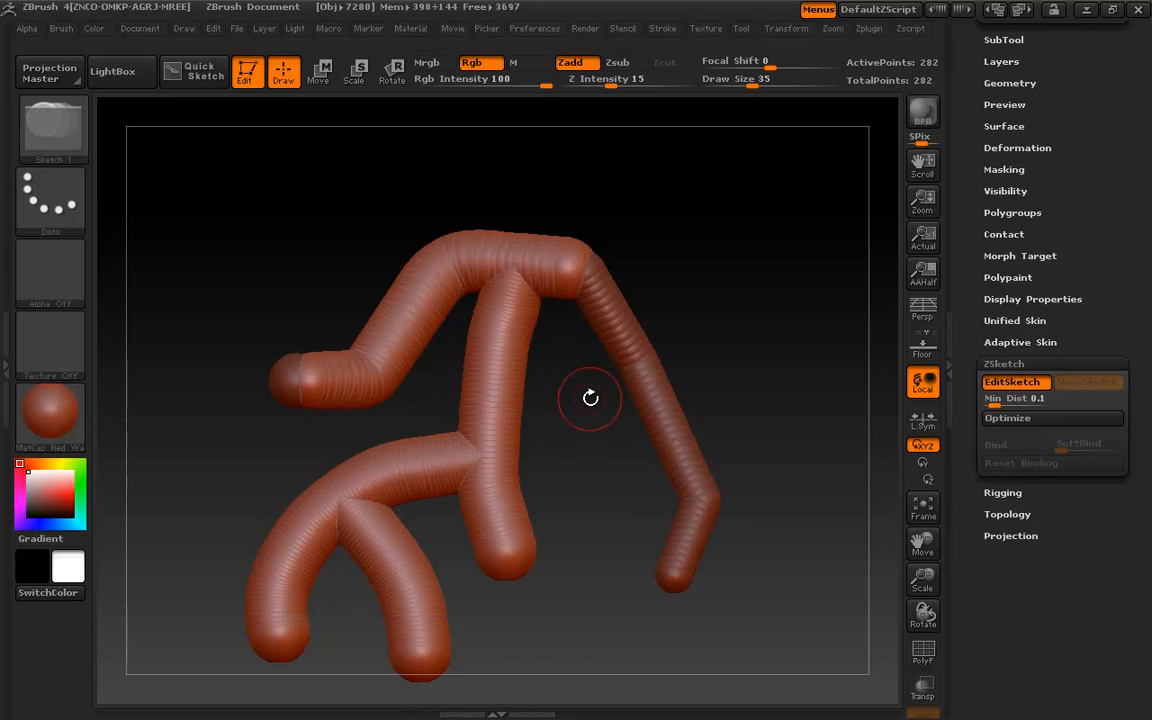
left_click(768, 80)
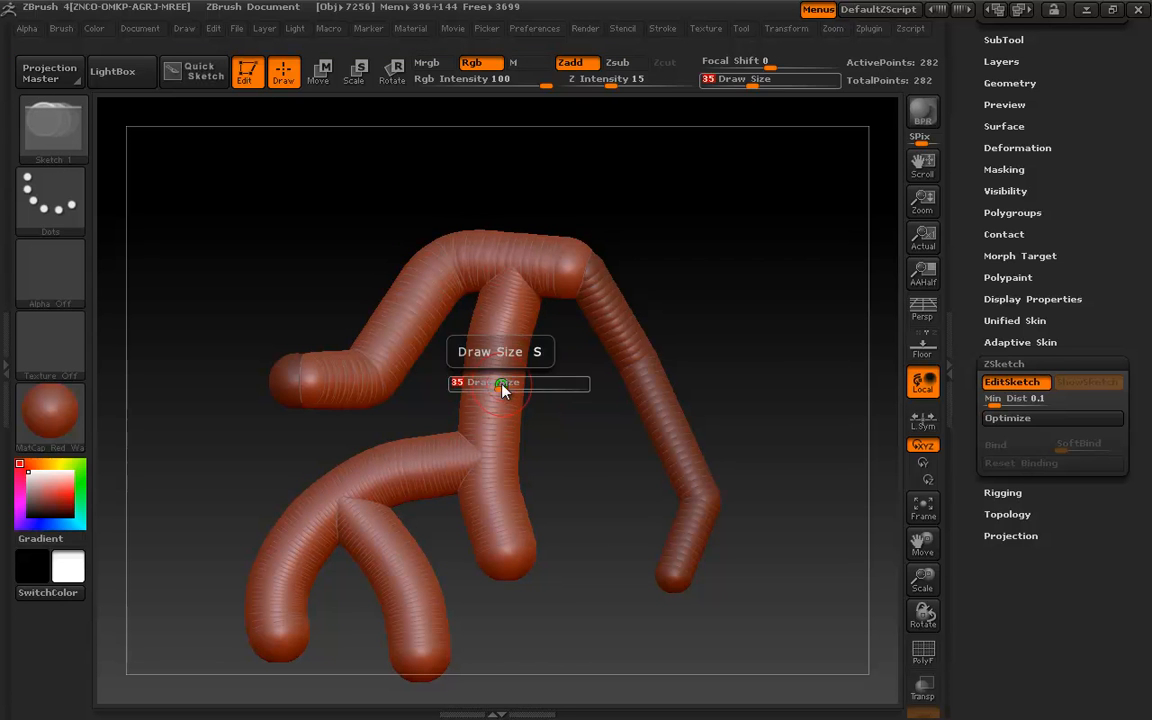
Step: Reduce Draw Size to 10 for sketching fine detail strokes on the middle limb
left_click(510, 384)
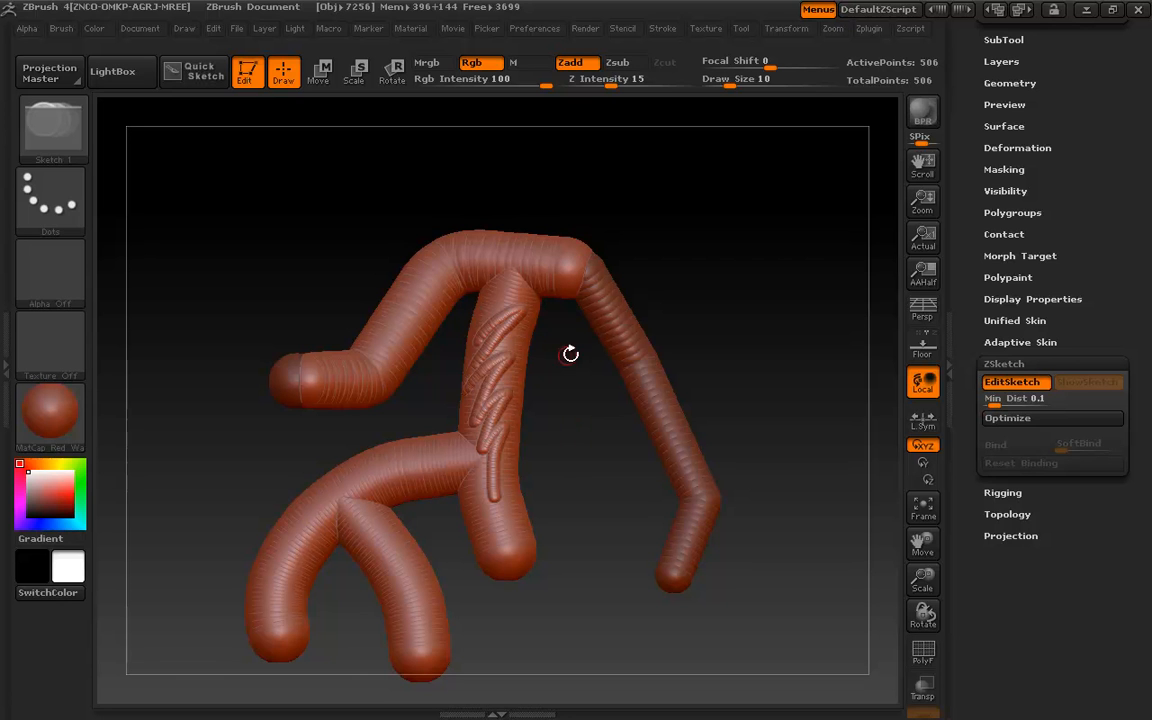
mouse_move(592, 390)
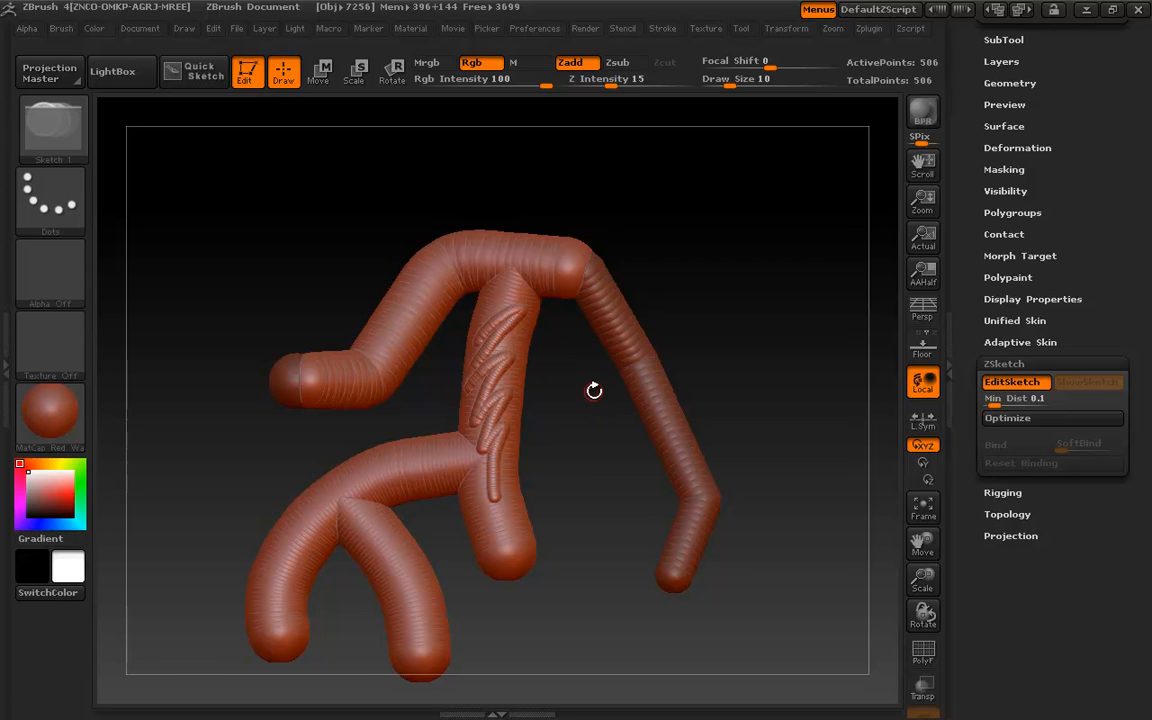
mouse_move(448, 302)
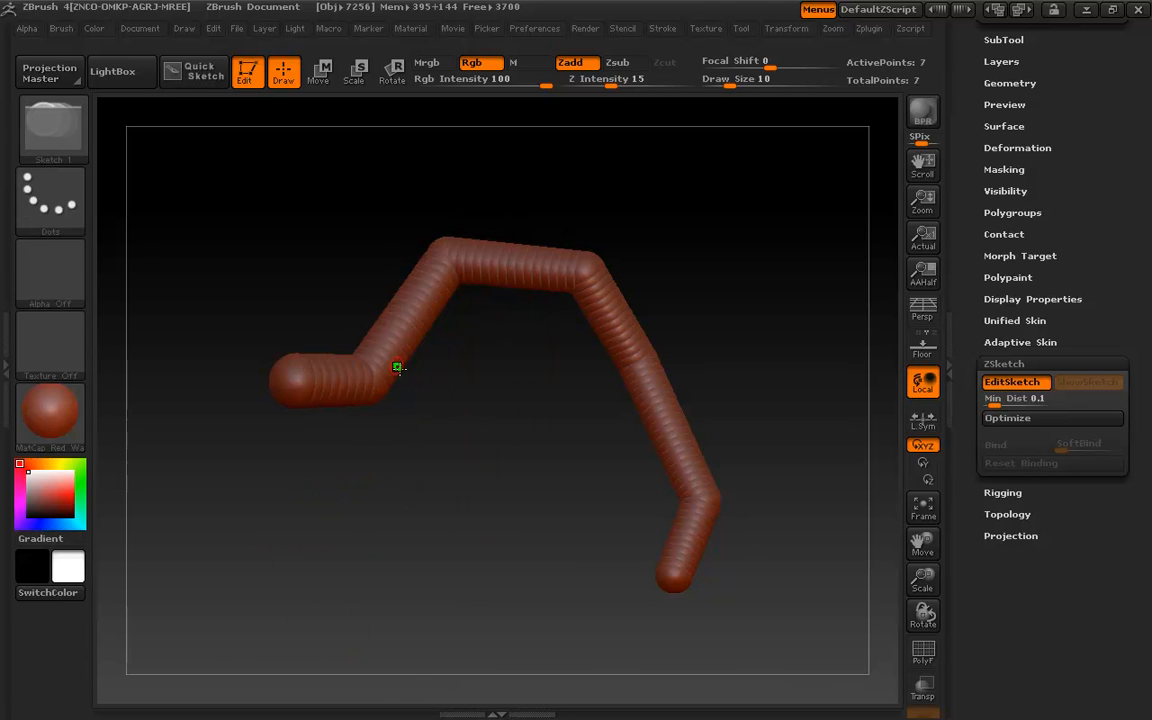
Step: Paint bulky sketch strokes over the upper arm, elbow and forearm, then leave EditSketch for the bare armature
left_click(768, 80)
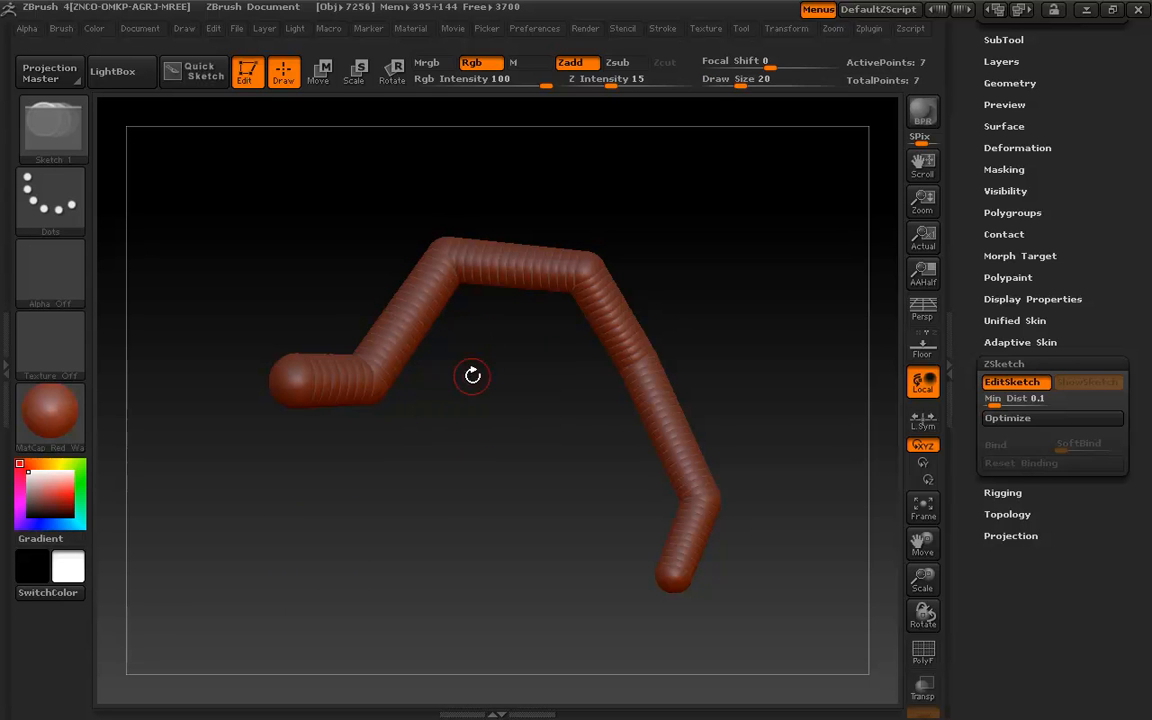
mouse_move(600, 372)
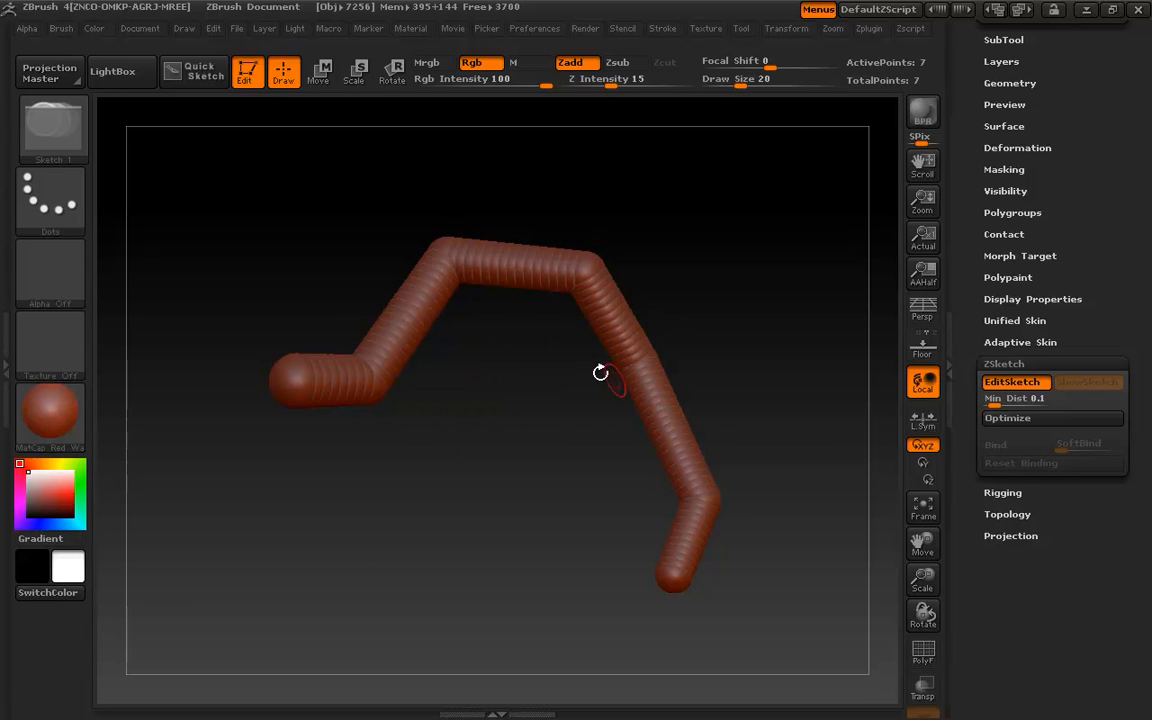
mouse_move(392, 354)
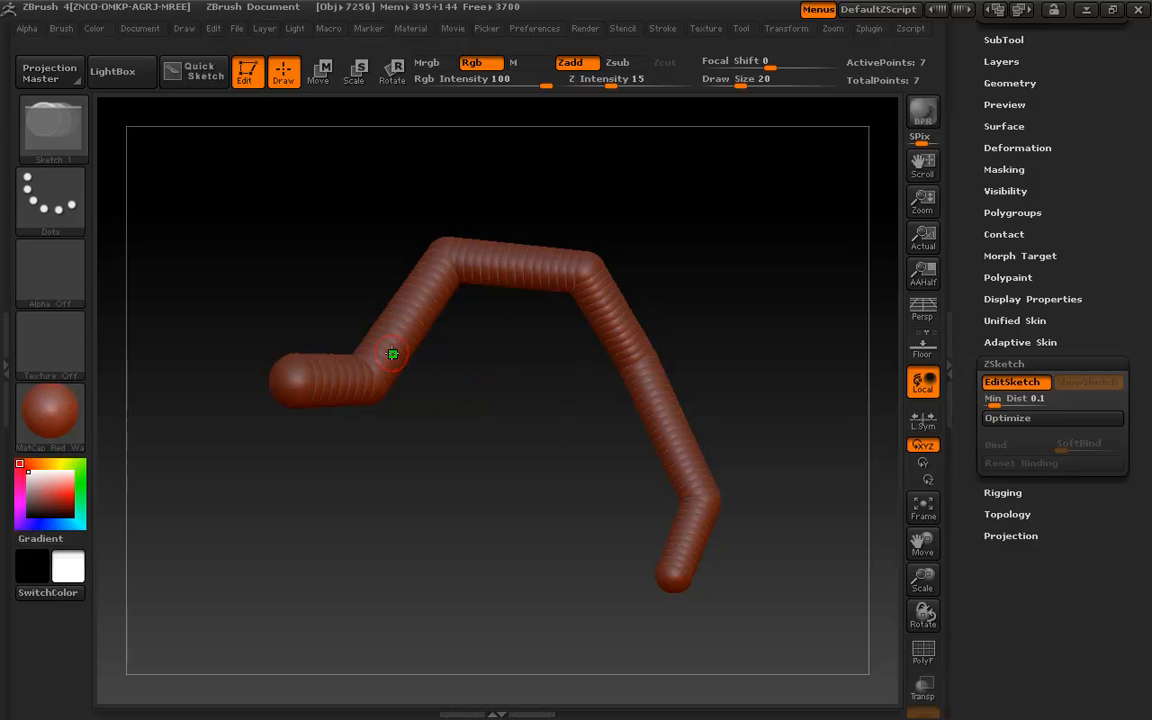
left_click_drag(392, 356, 444, 296)
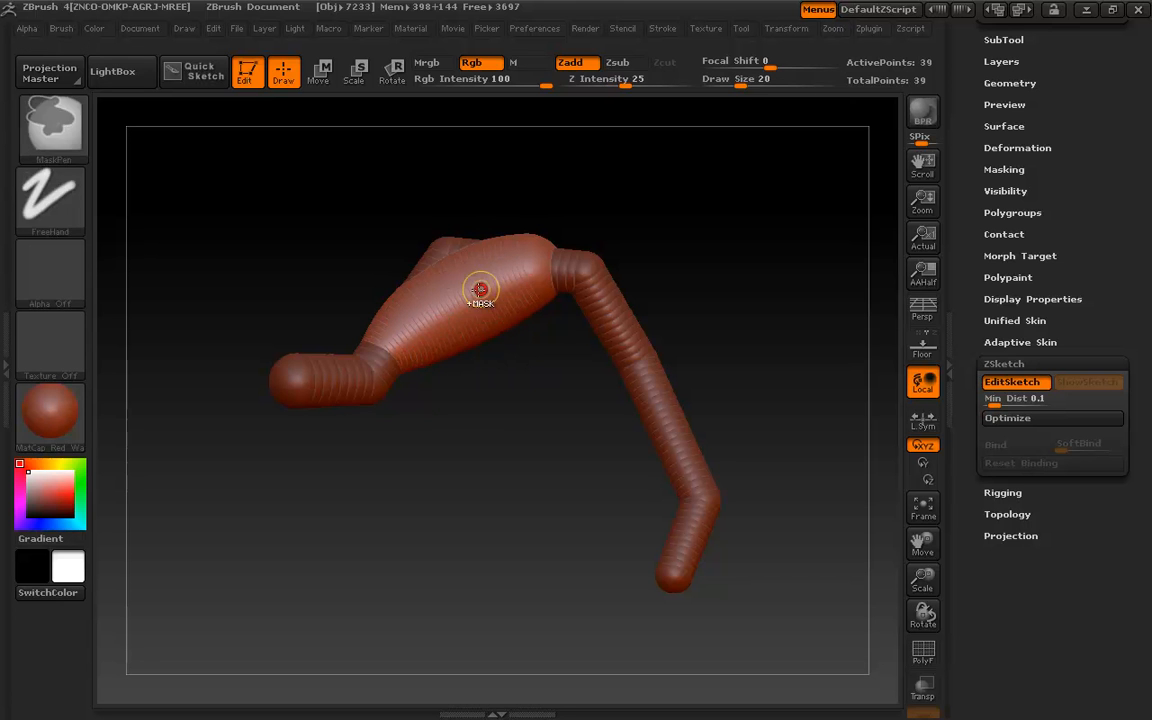
left_click(480, 290)
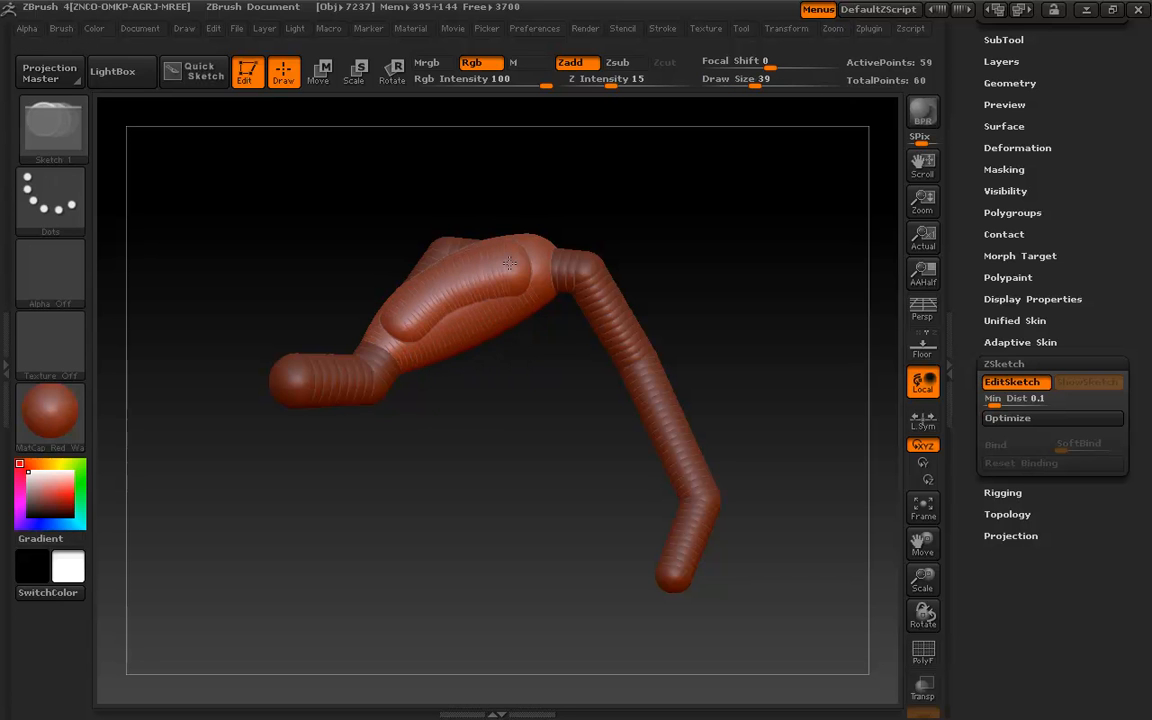
left_click_drag(508, 262, 496, 328)
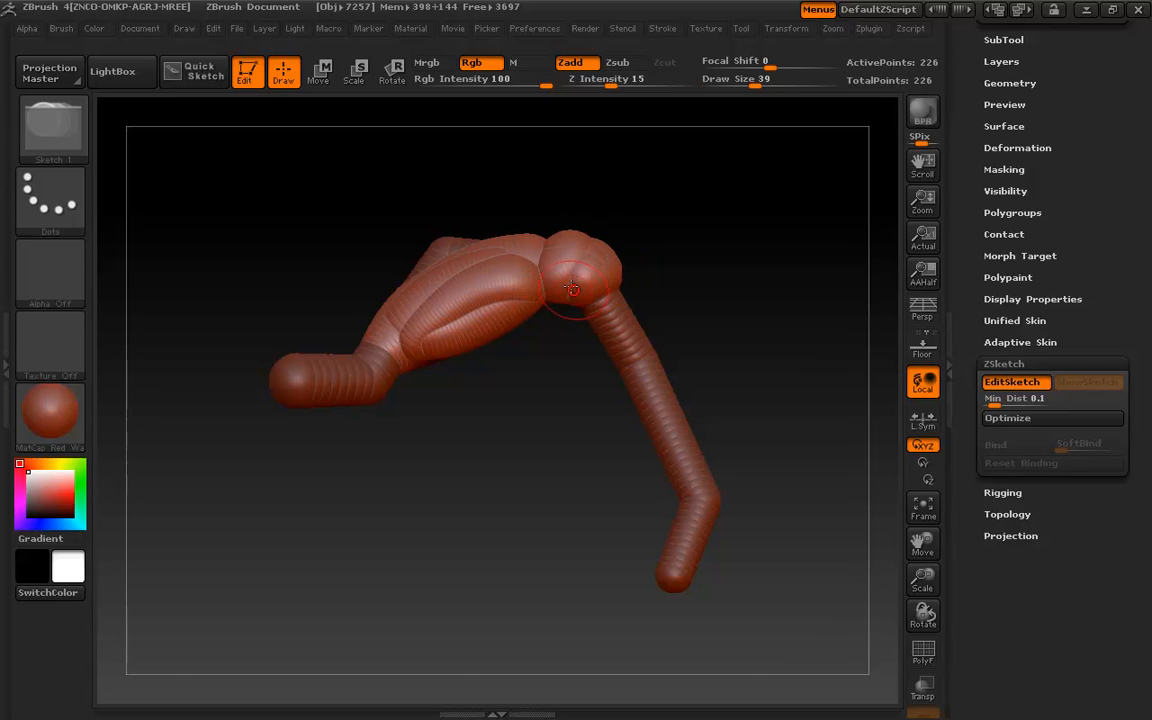
left_click_drag(572, 290, 620, 338)
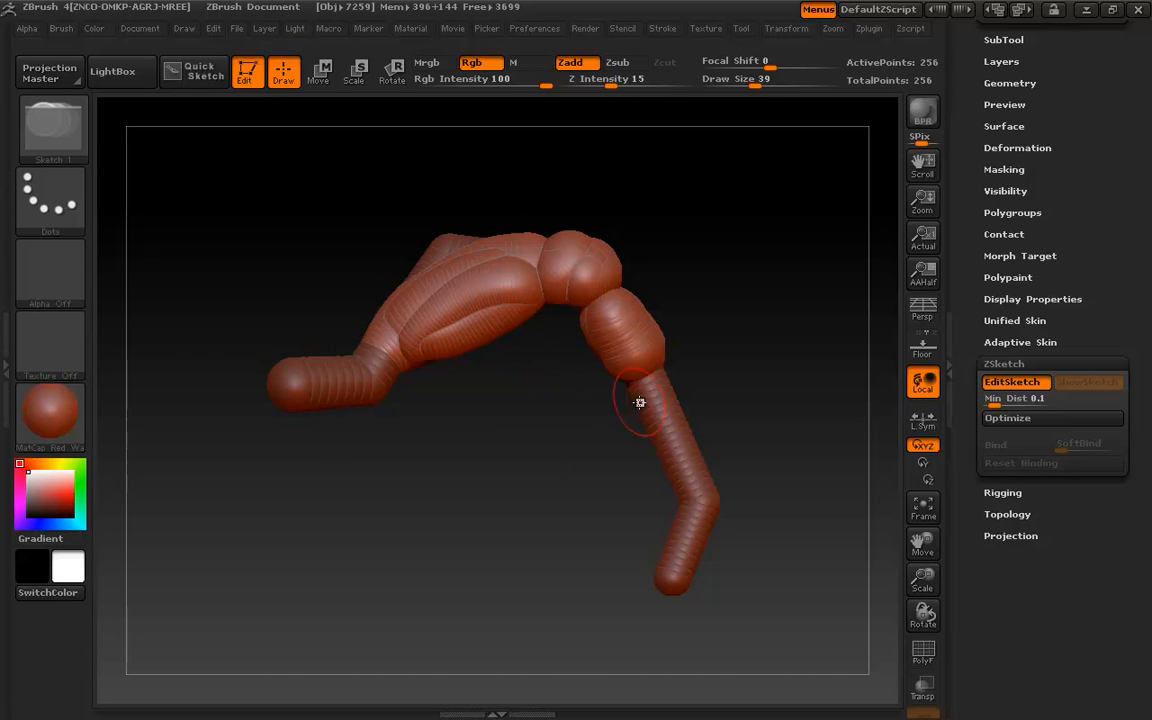
left_click_drag(640, 402, 684, 496)
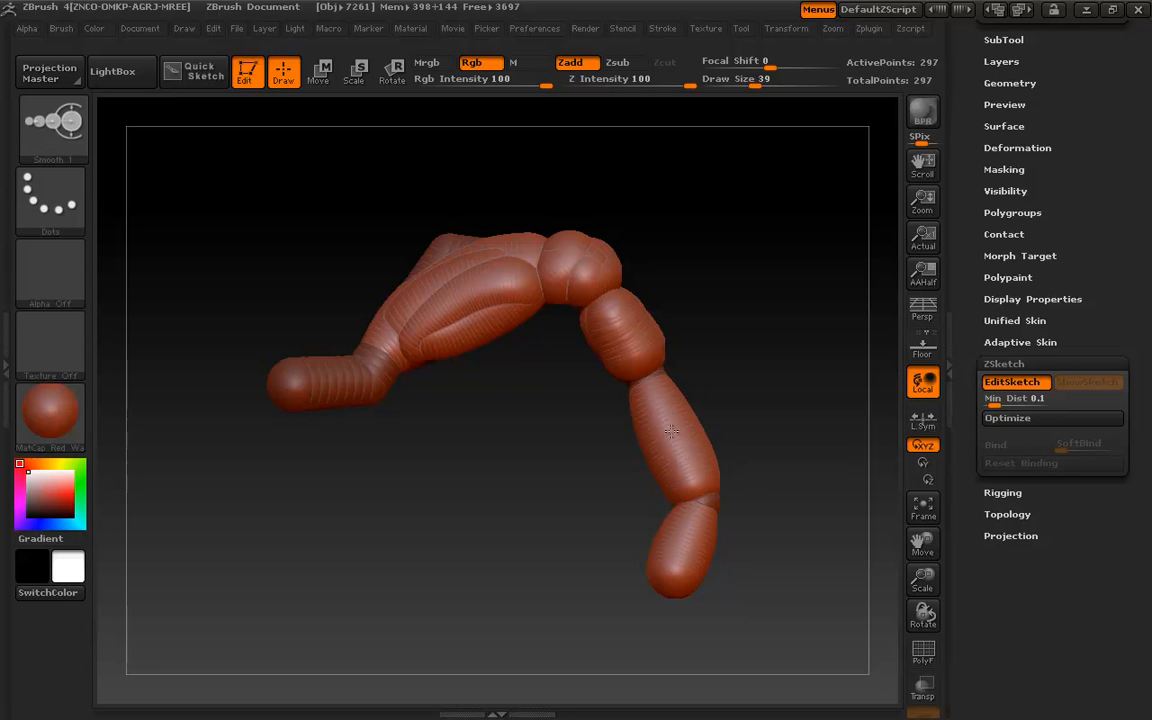
left_click(692, 500)
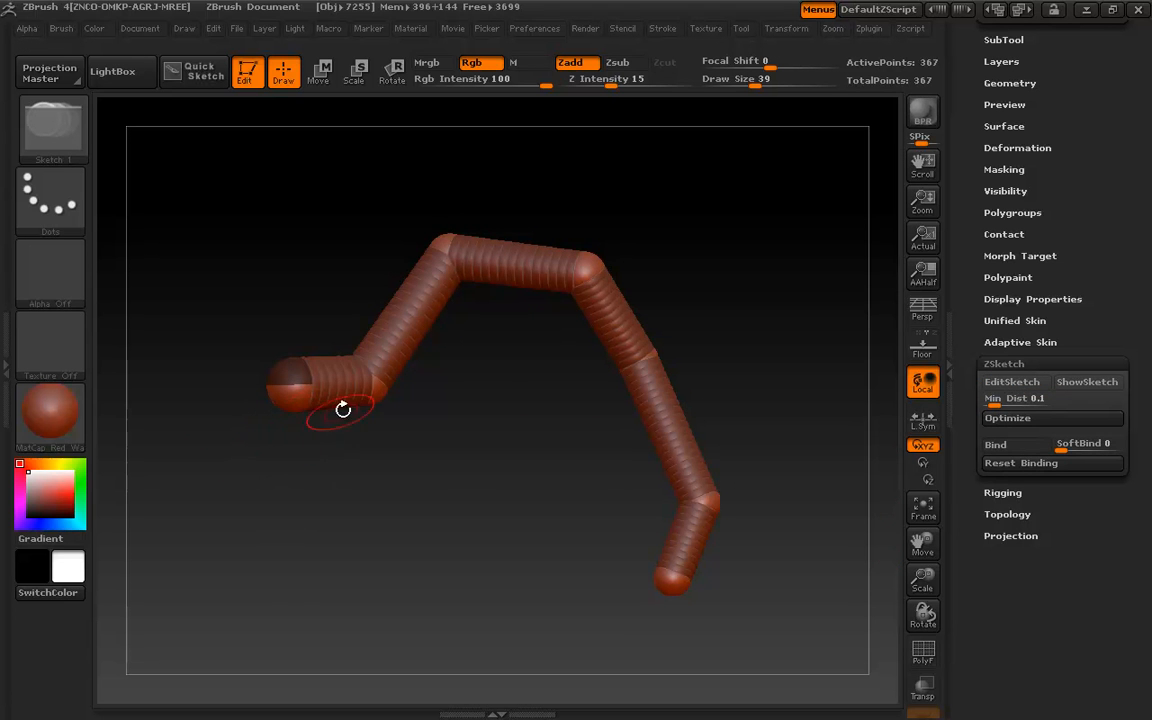
Step: Switch to Rotate, toggle EditSketch to view the strokes, then return to the bare armature
left_click(320, 72)
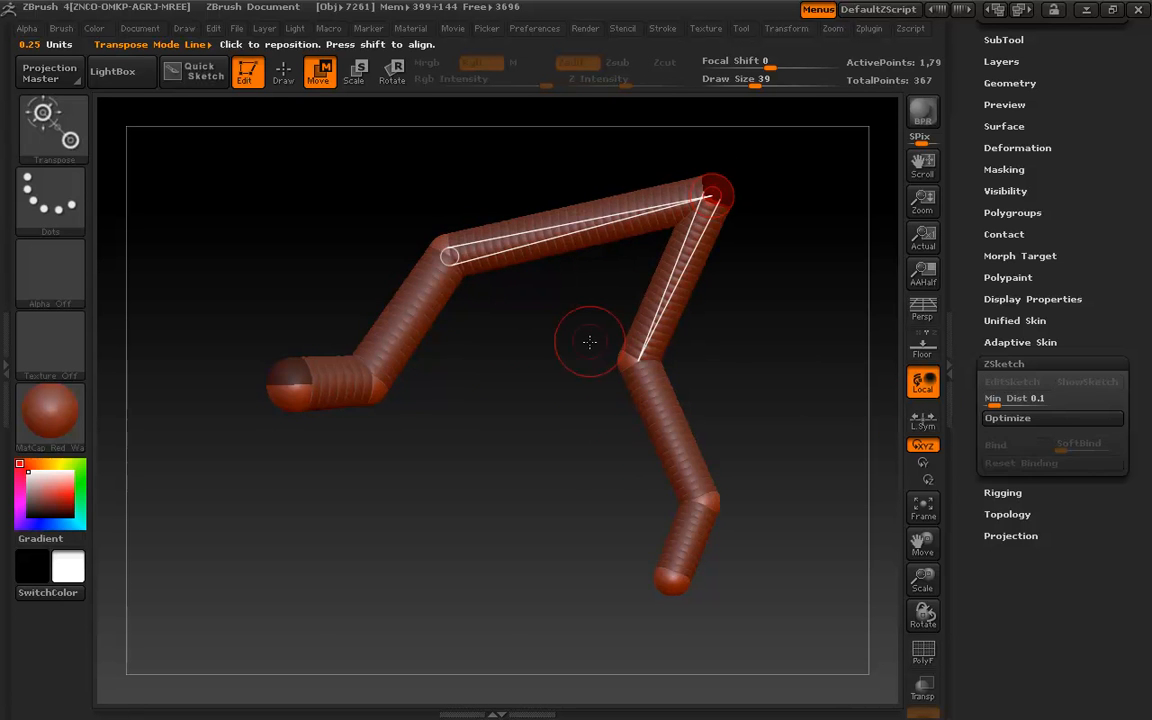
left_click(1016, 380)
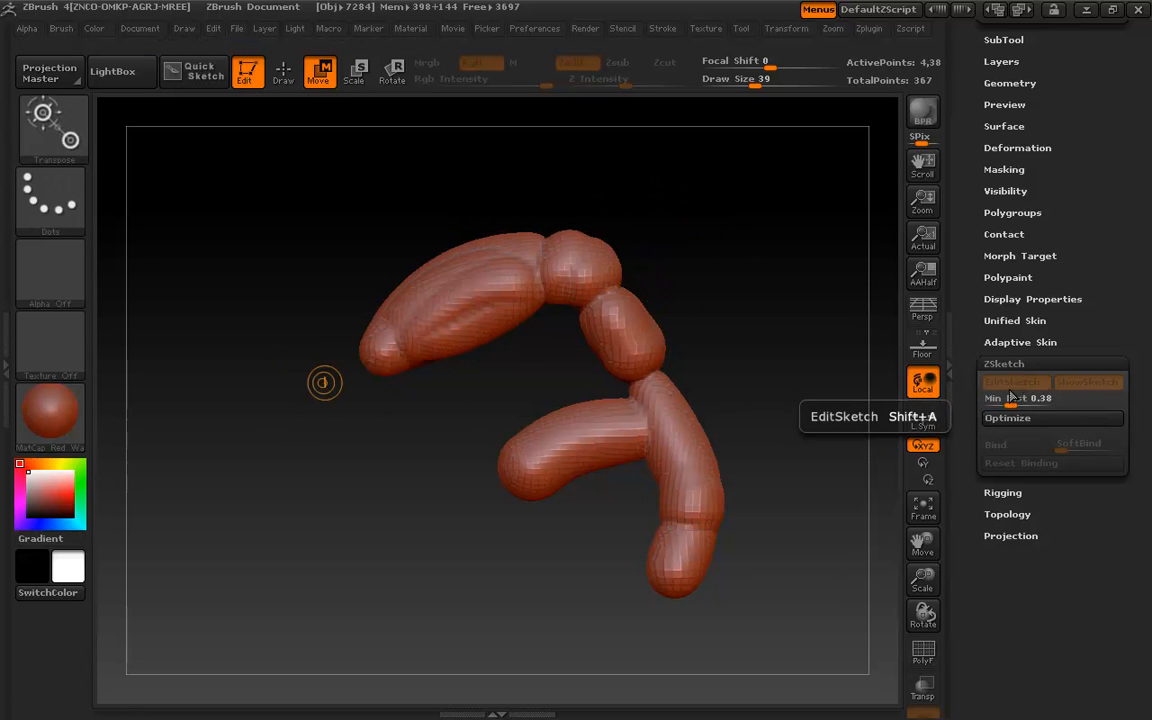
left_click(1016, 382)
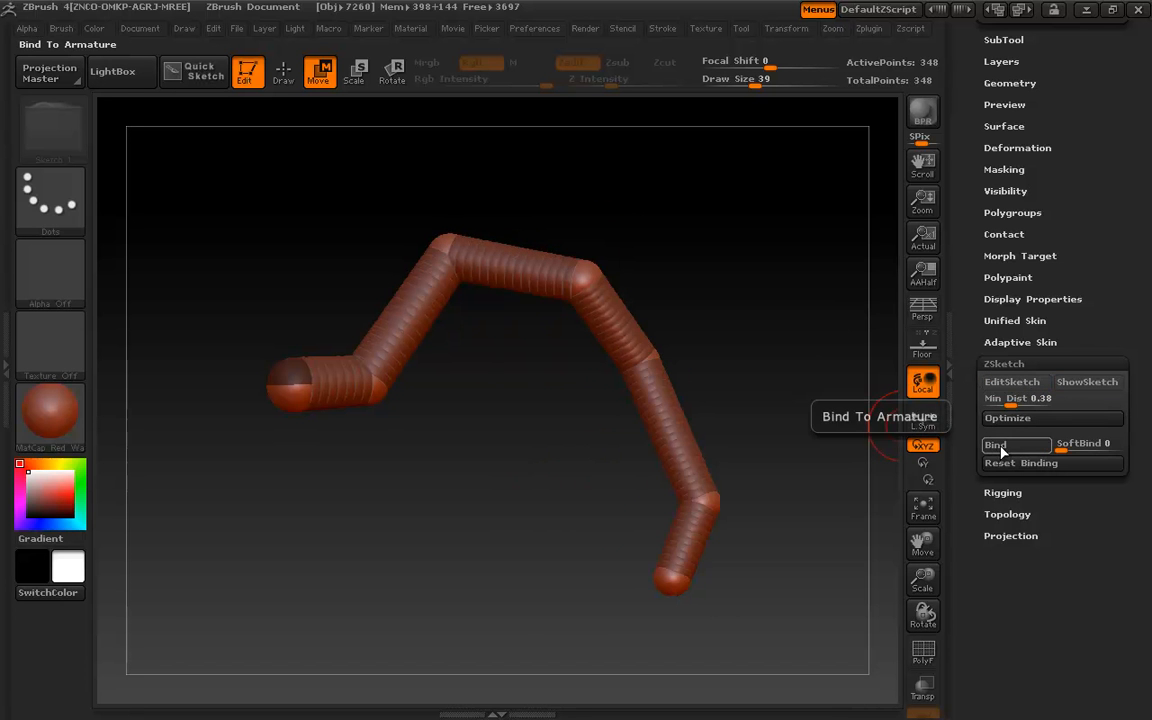
Step: Bind the sketch strokes to the armature and orbit to view the bound sketch
left_click(994, 444)
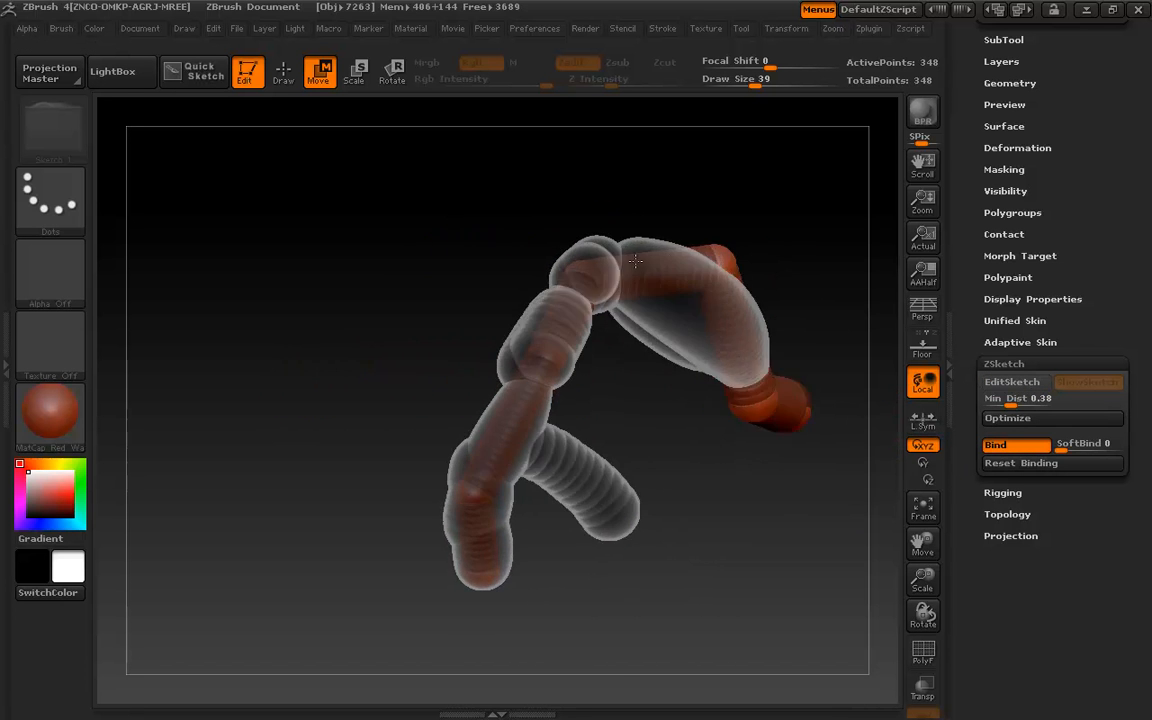
left_click_drag(636, 260, 784, 270)
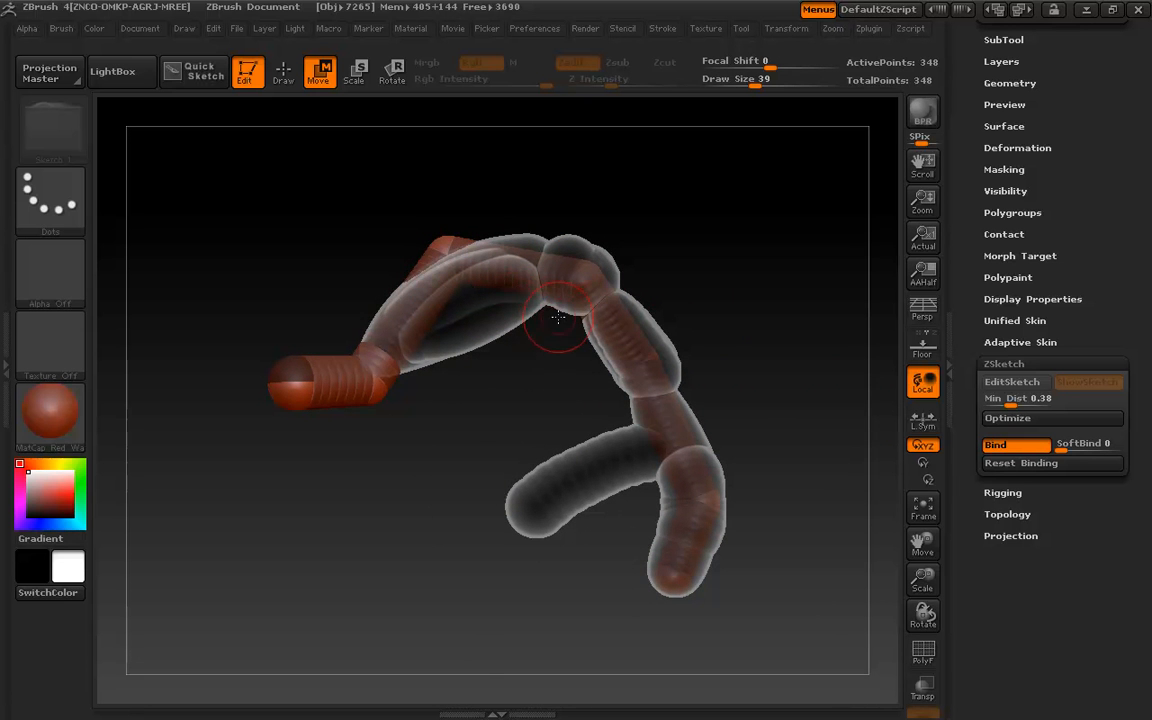
mouse_move(550, 216)
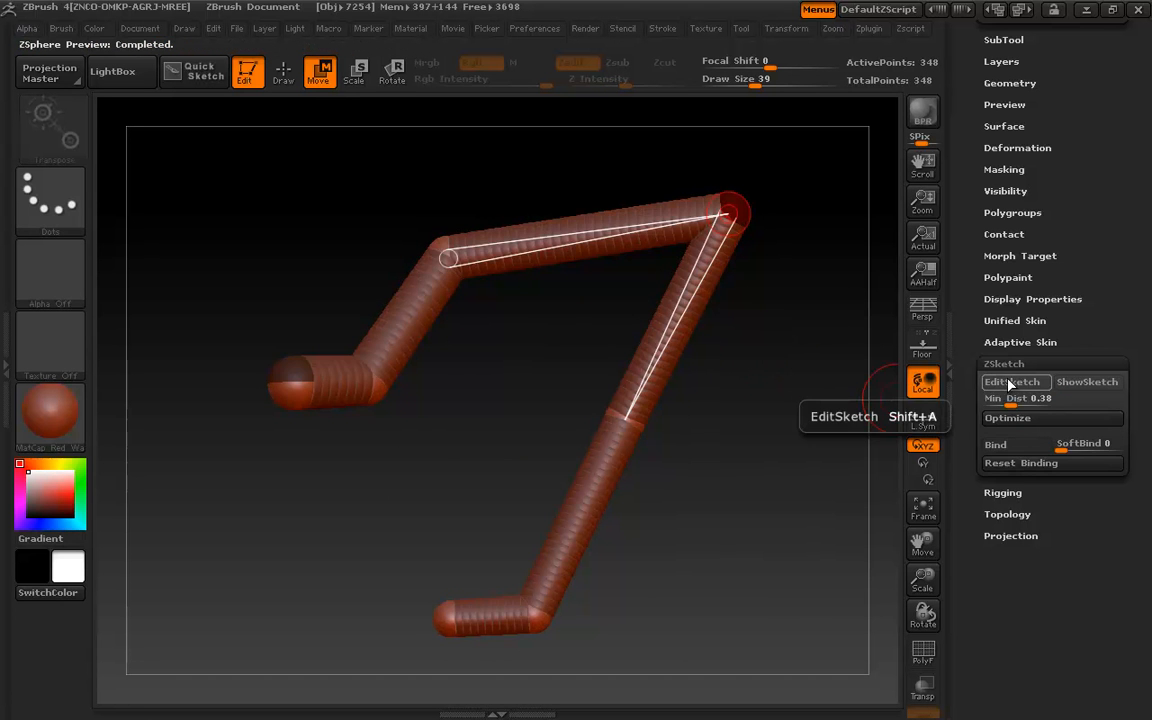
Step: Preview the bound sketch following the reposed arm as a ghost-shaded tube
left_click(1016, 380)
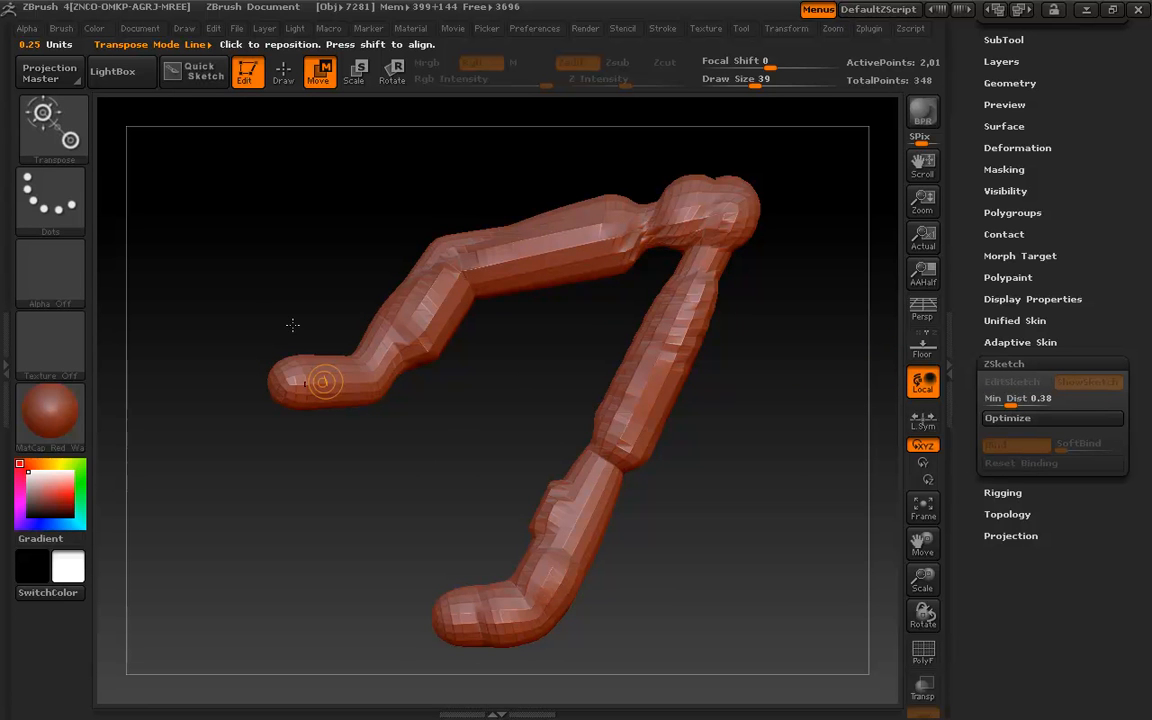
mouse_move(708, 248)
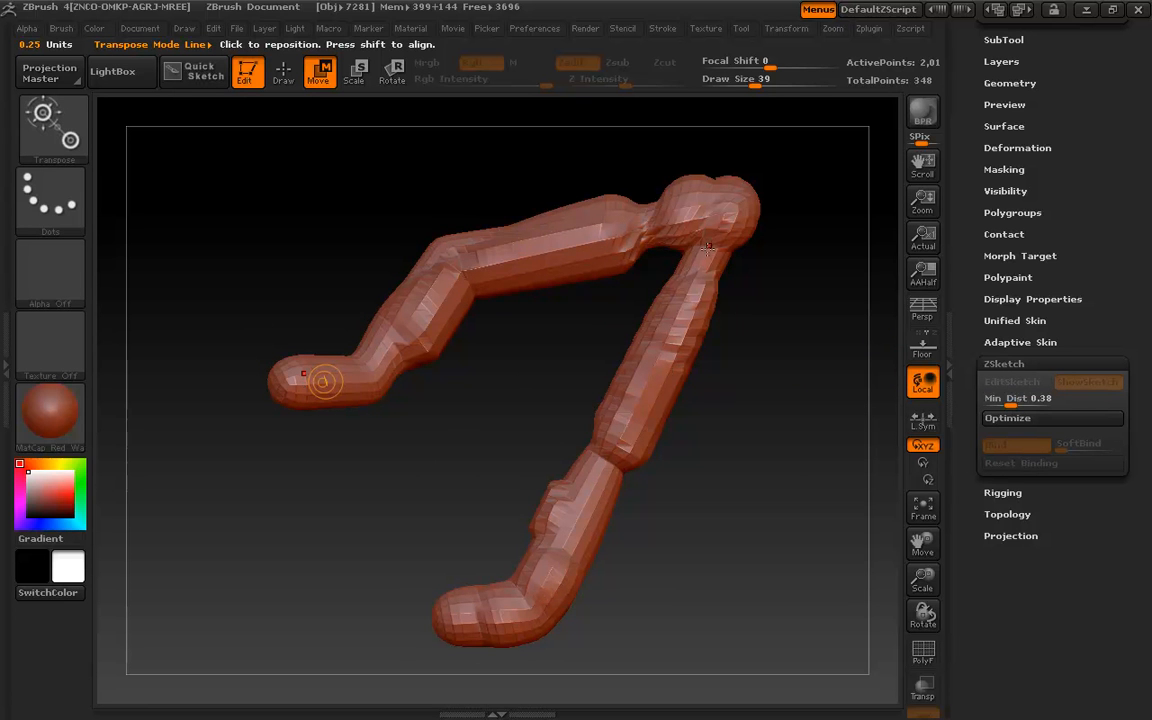
mouse_move(682, 336)
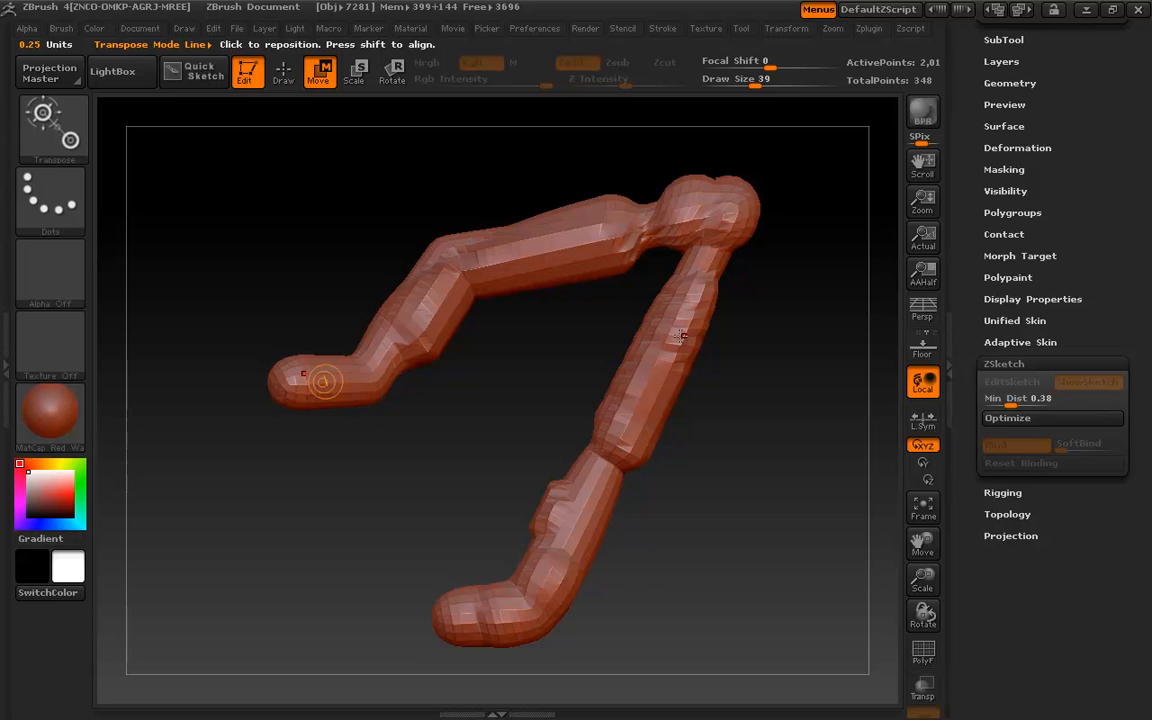
mouse_move(410, 316)
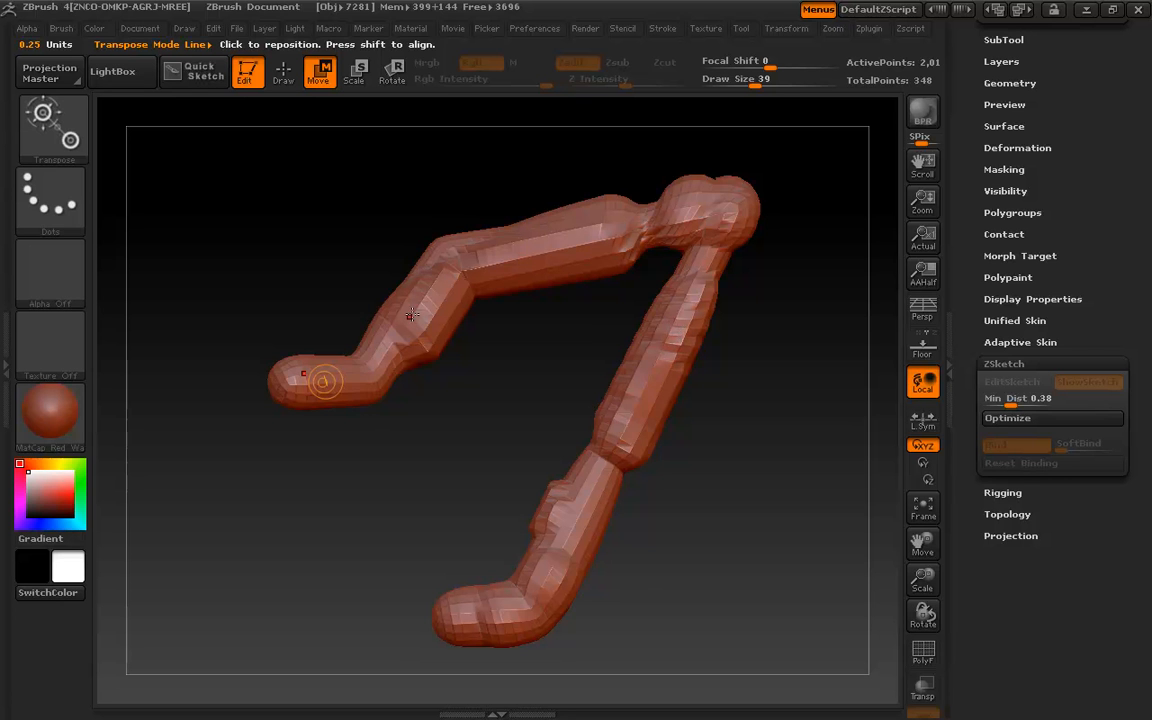
mouse_move(628, 230)
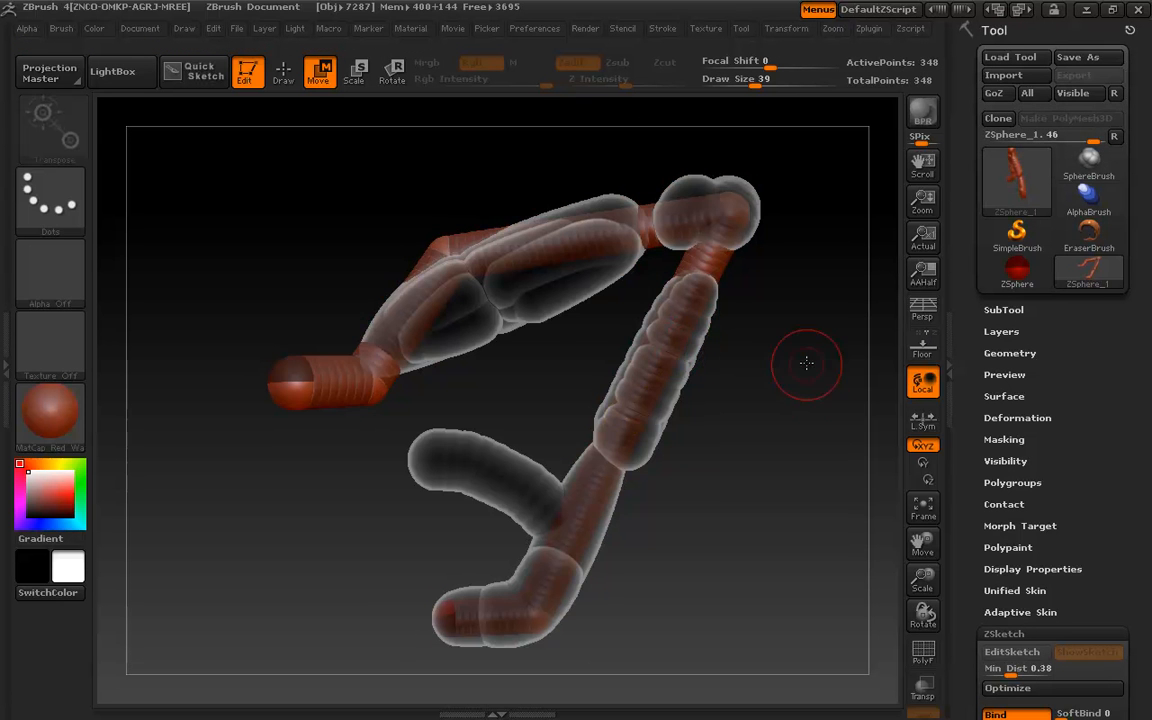
mouse_move(796, 322)
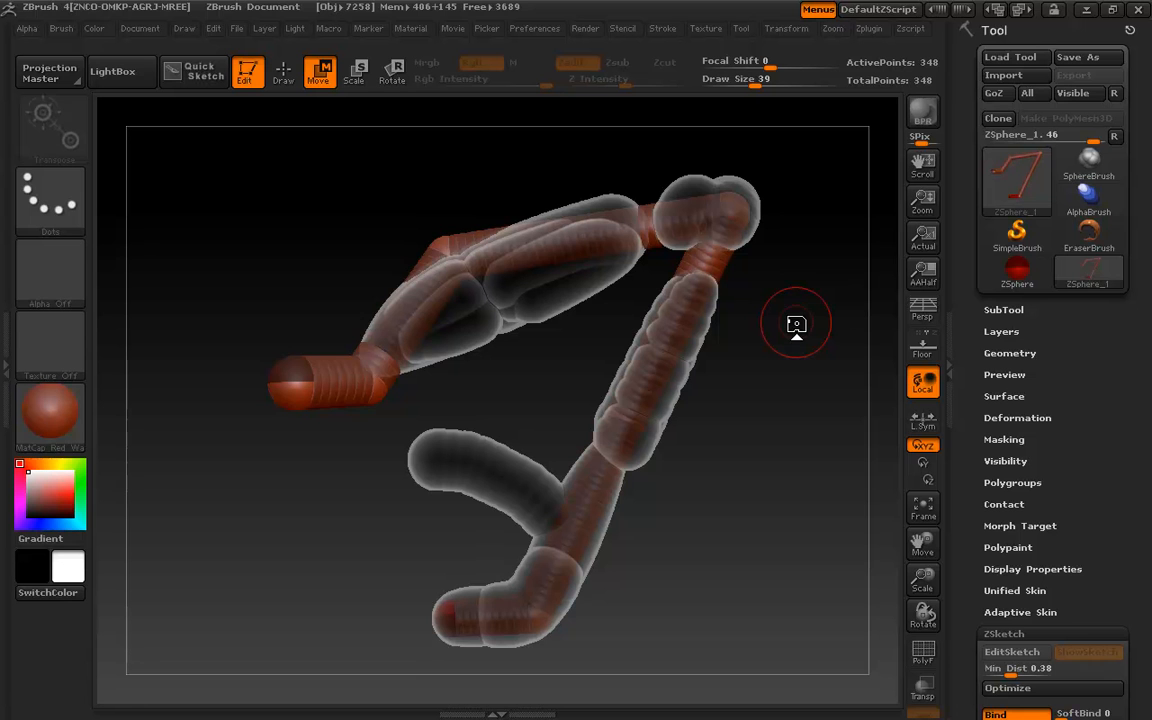
mouse_move(852, 380)
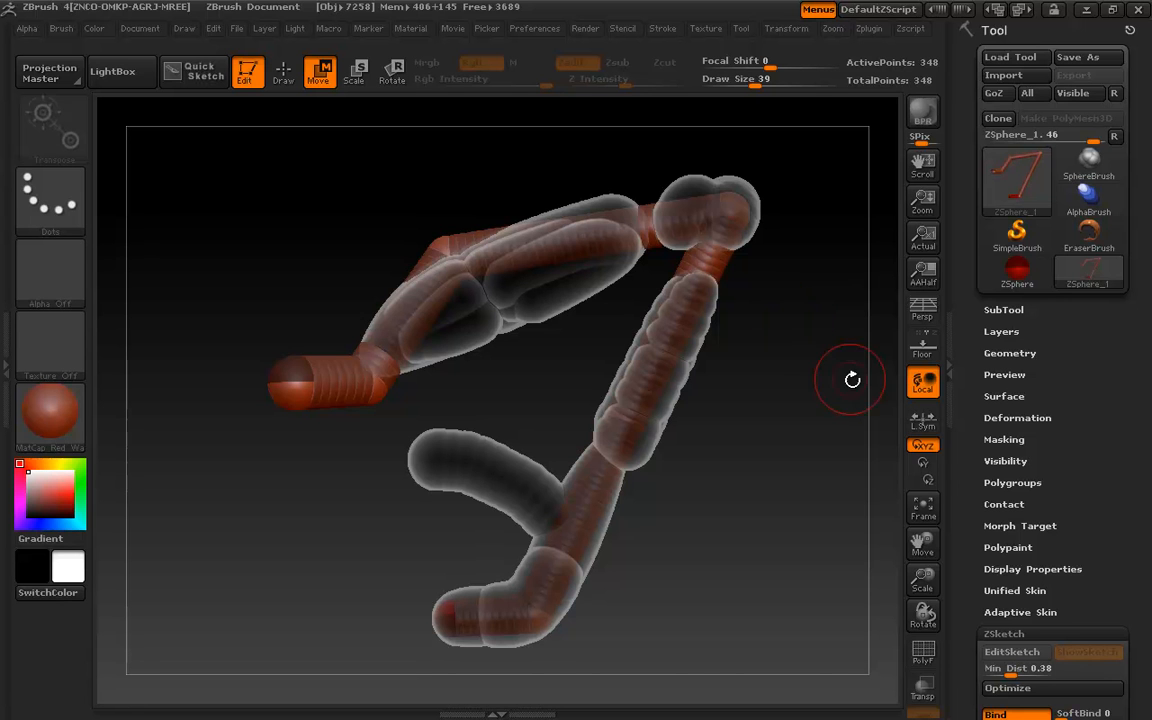